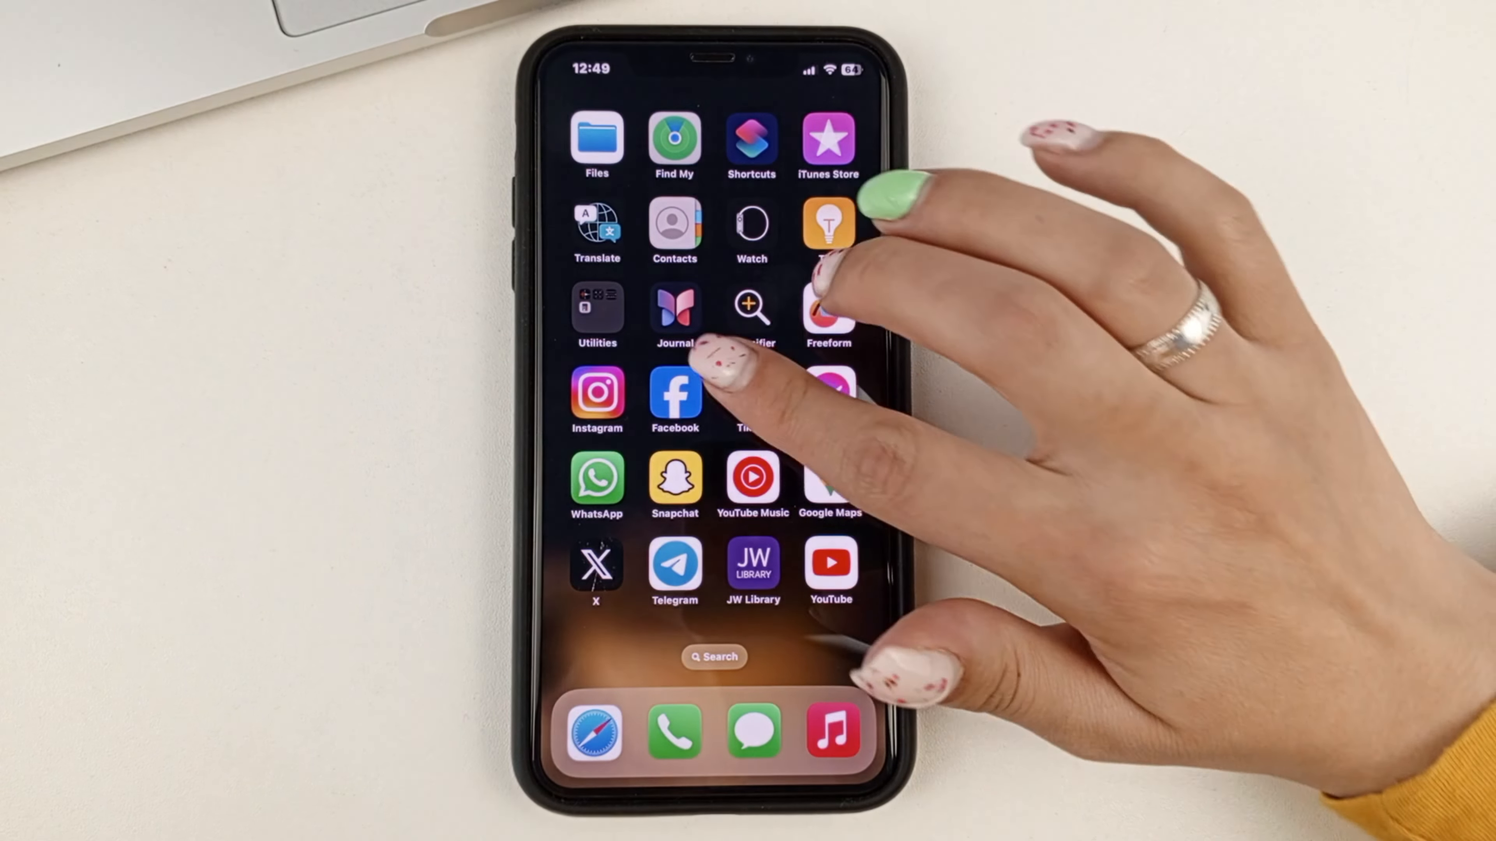
Launch Facebook from the home screen and bring up its main Menu page.
{"action": "left_click", "coordinate": [675, 394]}
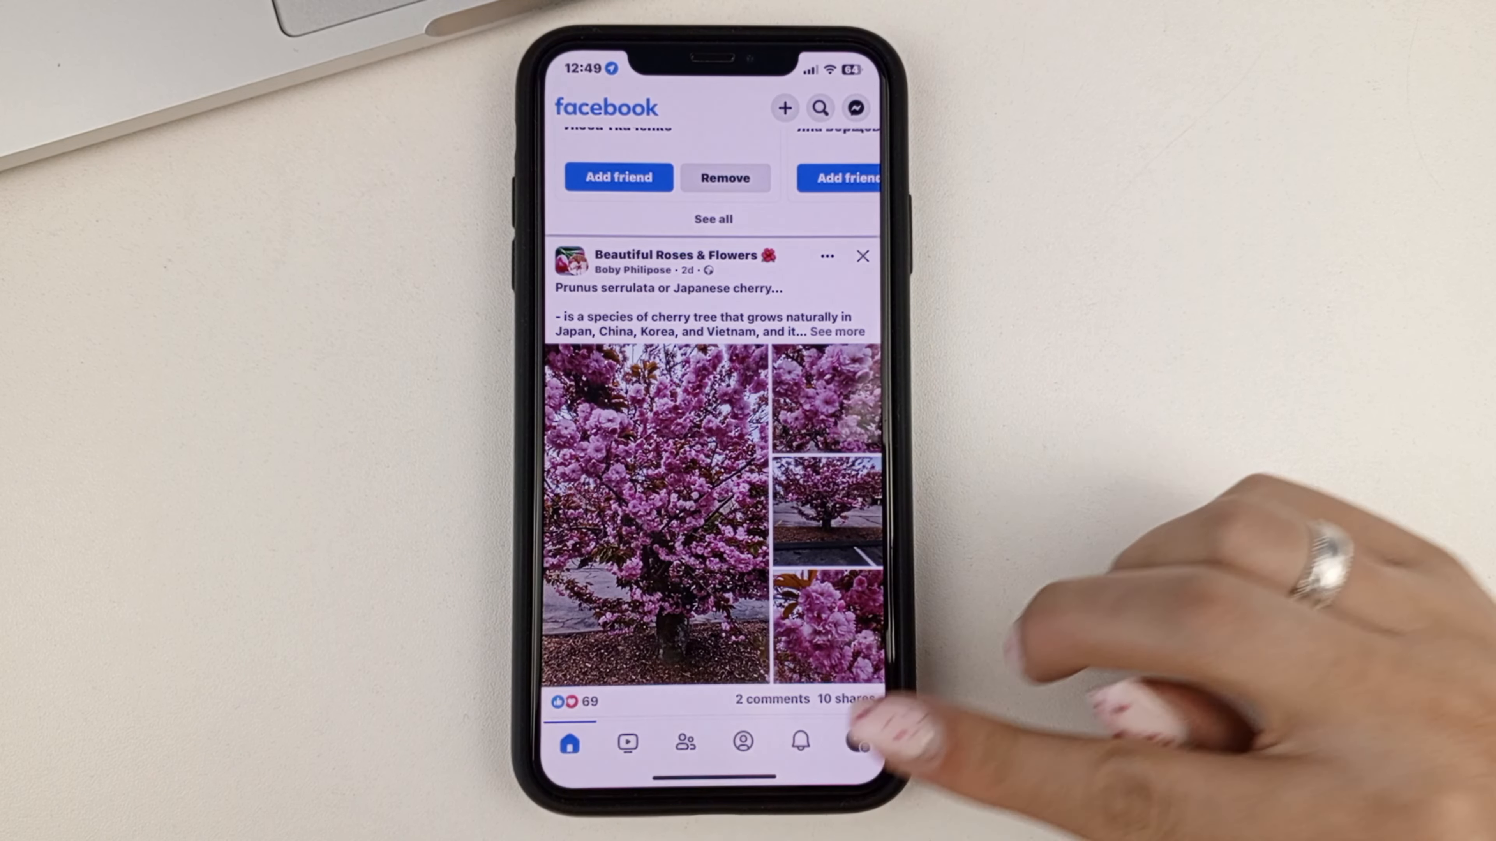
{"action": "left_click", "coordinate": [857, 742]}
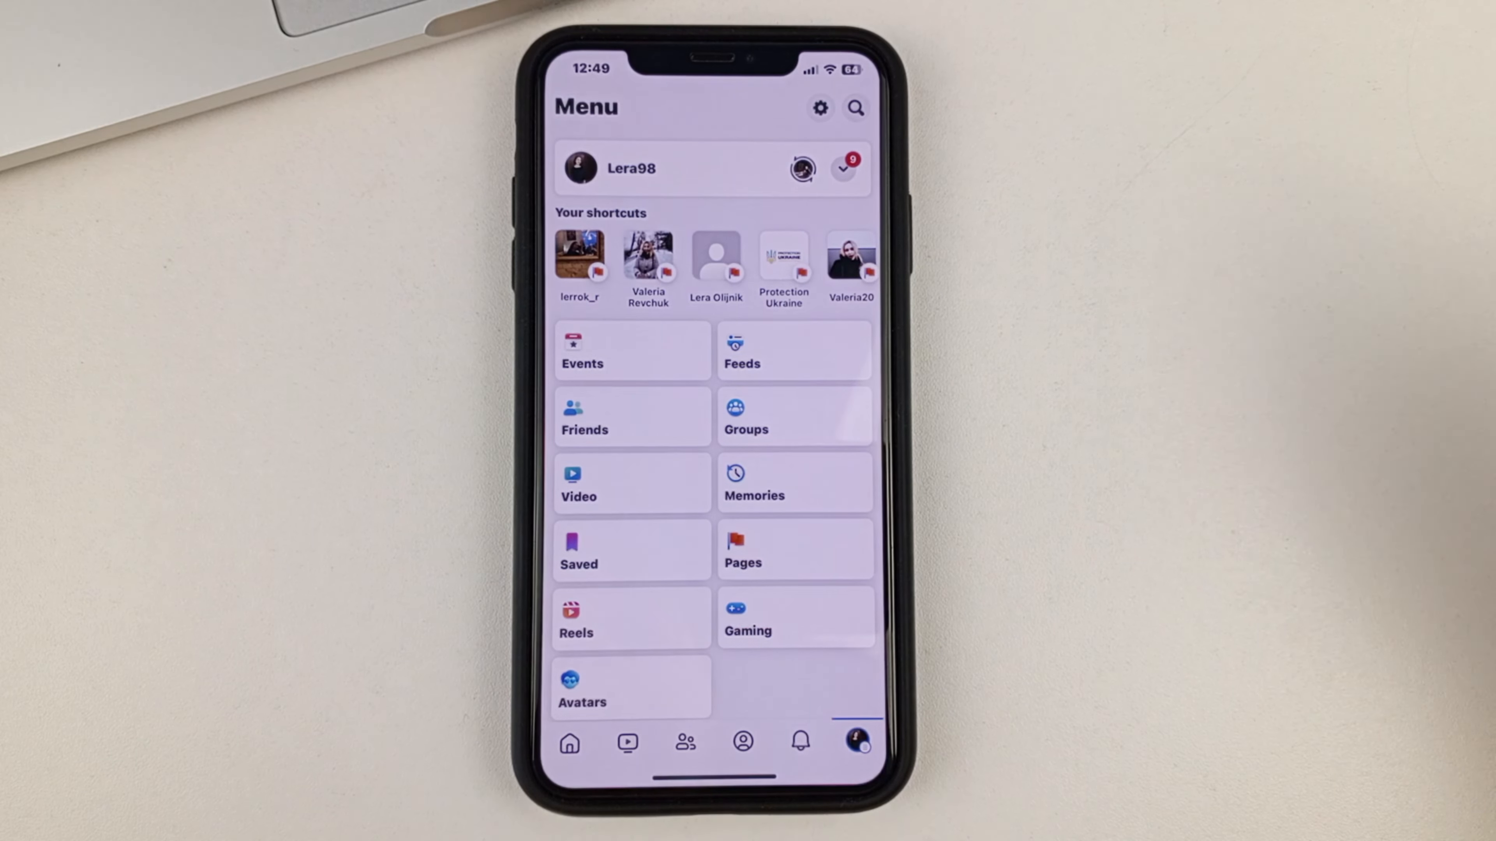
Go from the Menu's settings into the Accounts Center Personal details page.
{"action": "left_click", "coordinate": [818, 106]}
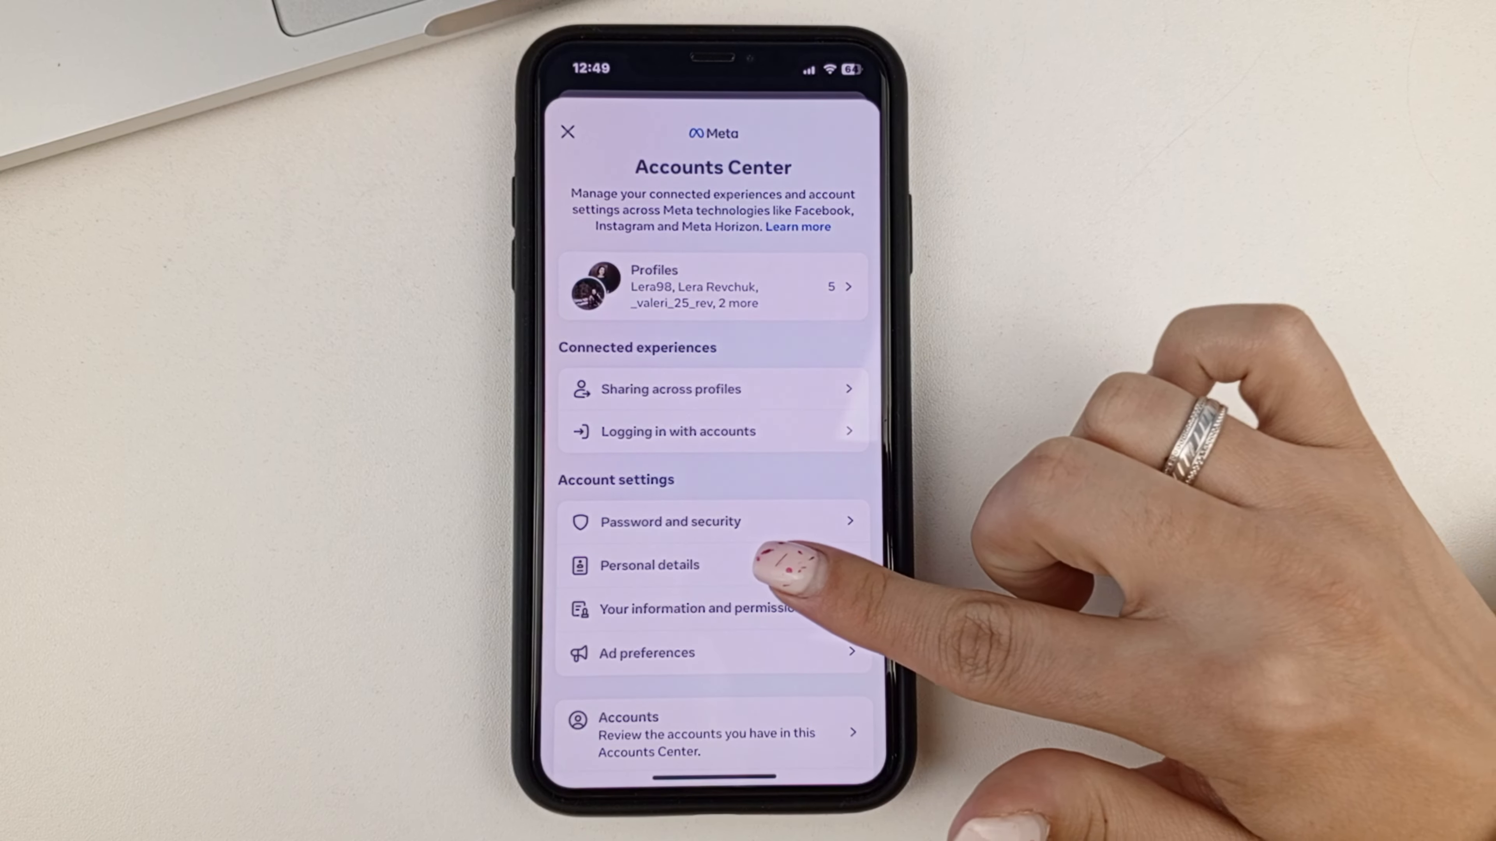
{"action": "left_click", "coordinate": [649, 565]}
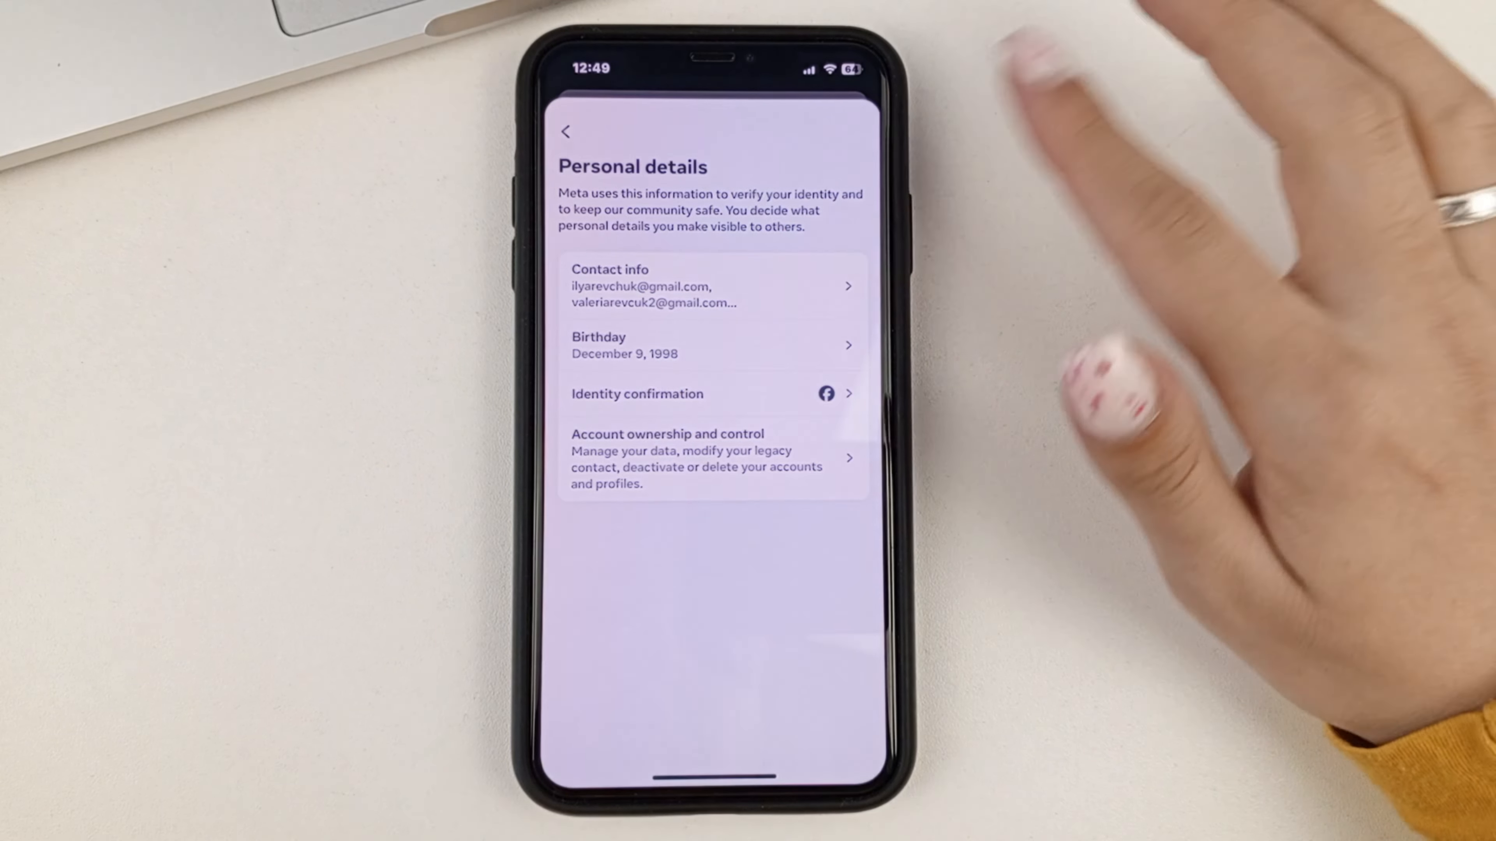
Show the Contact info page listing the linked emails and mobile number.
{"action": "left_click", "coordinate": [710, 286]}
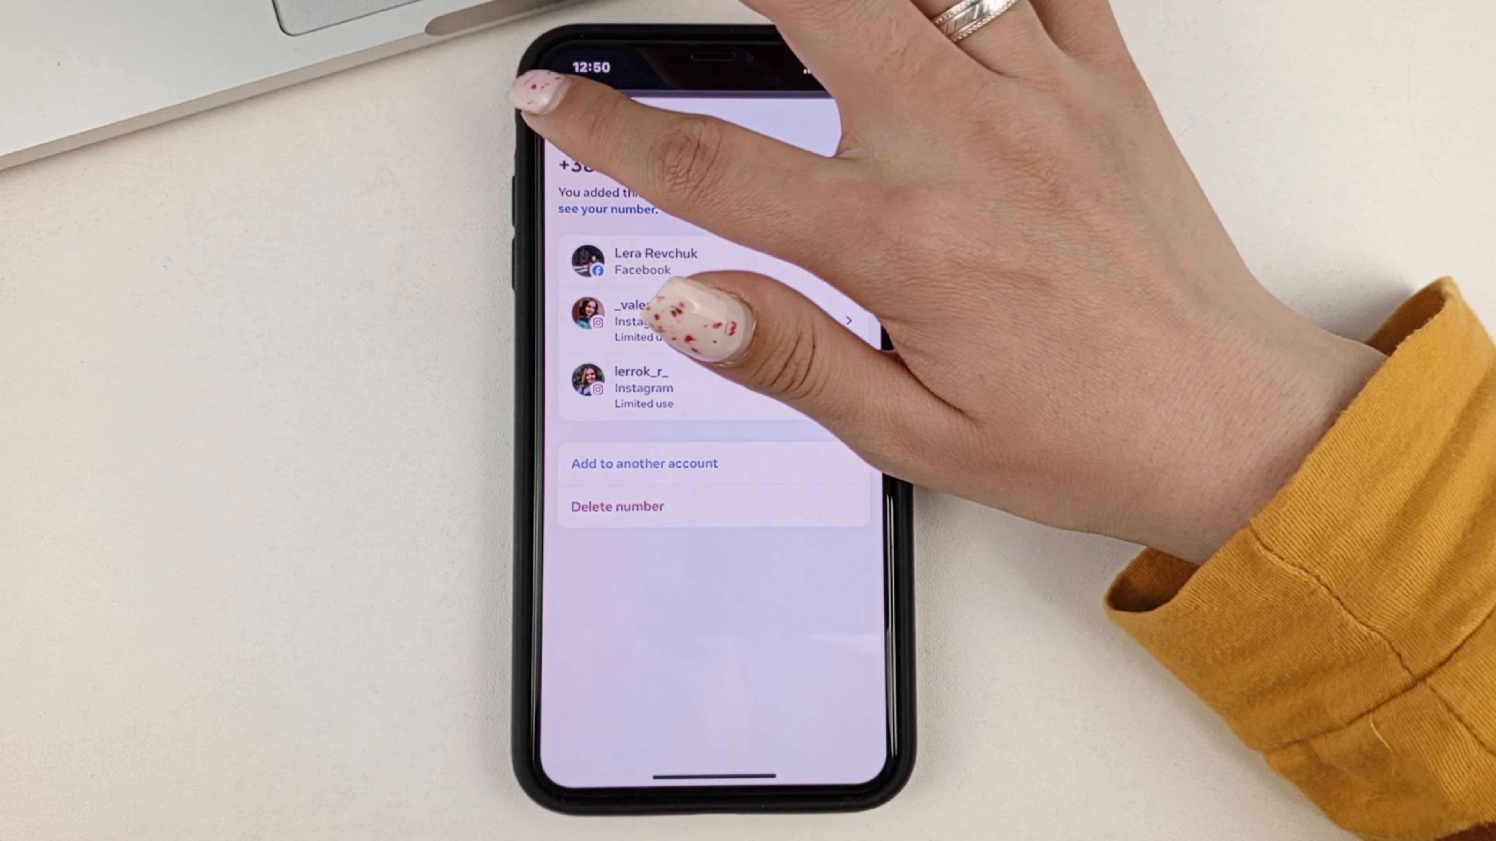
{"action": "left_click", "coordinate": [564, 131]}
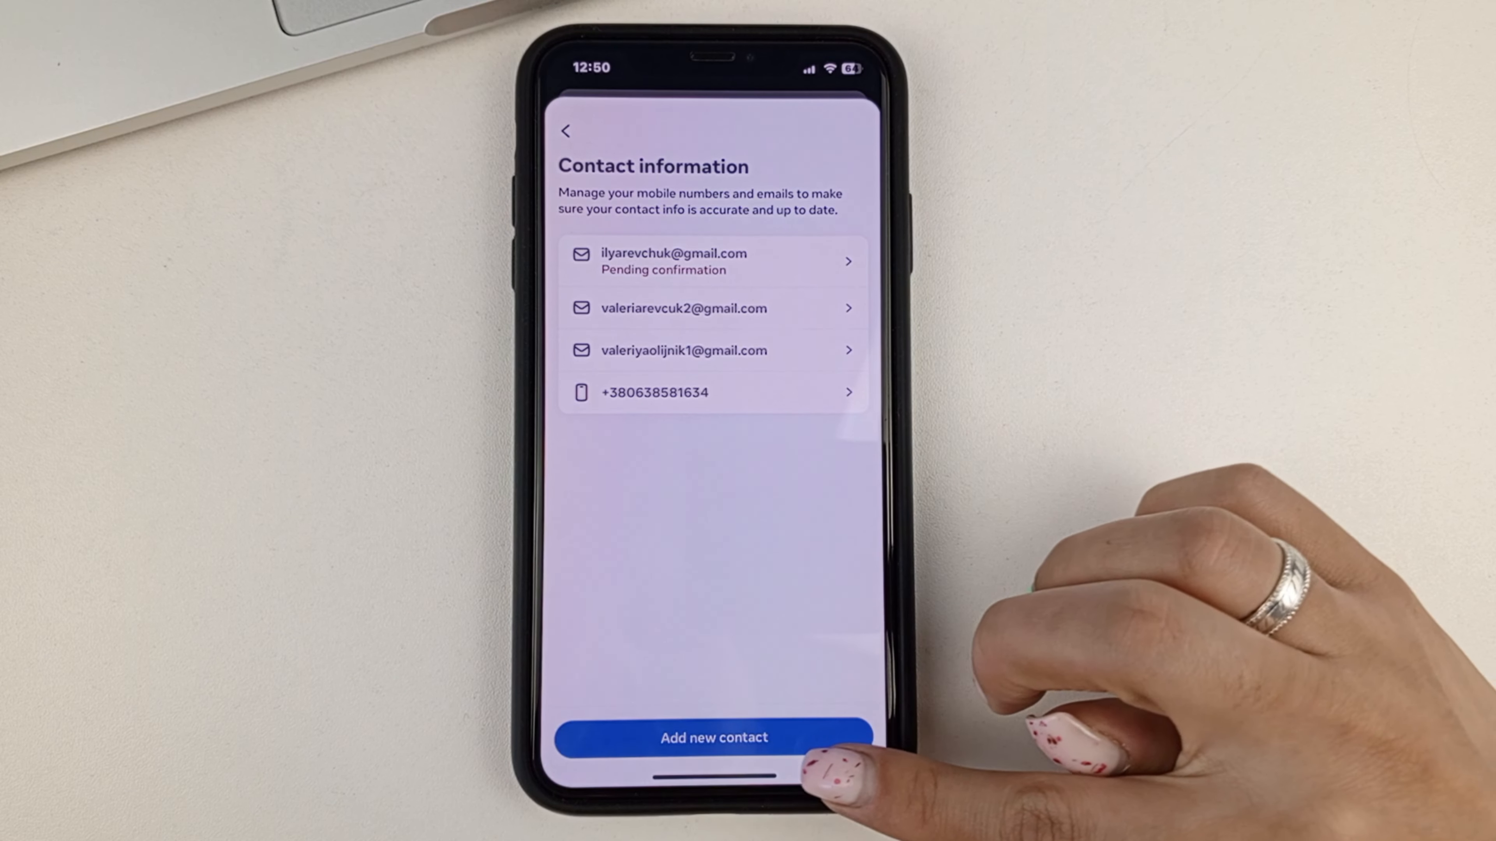
{"action": "left_click", "coordinate": [713, 738]}
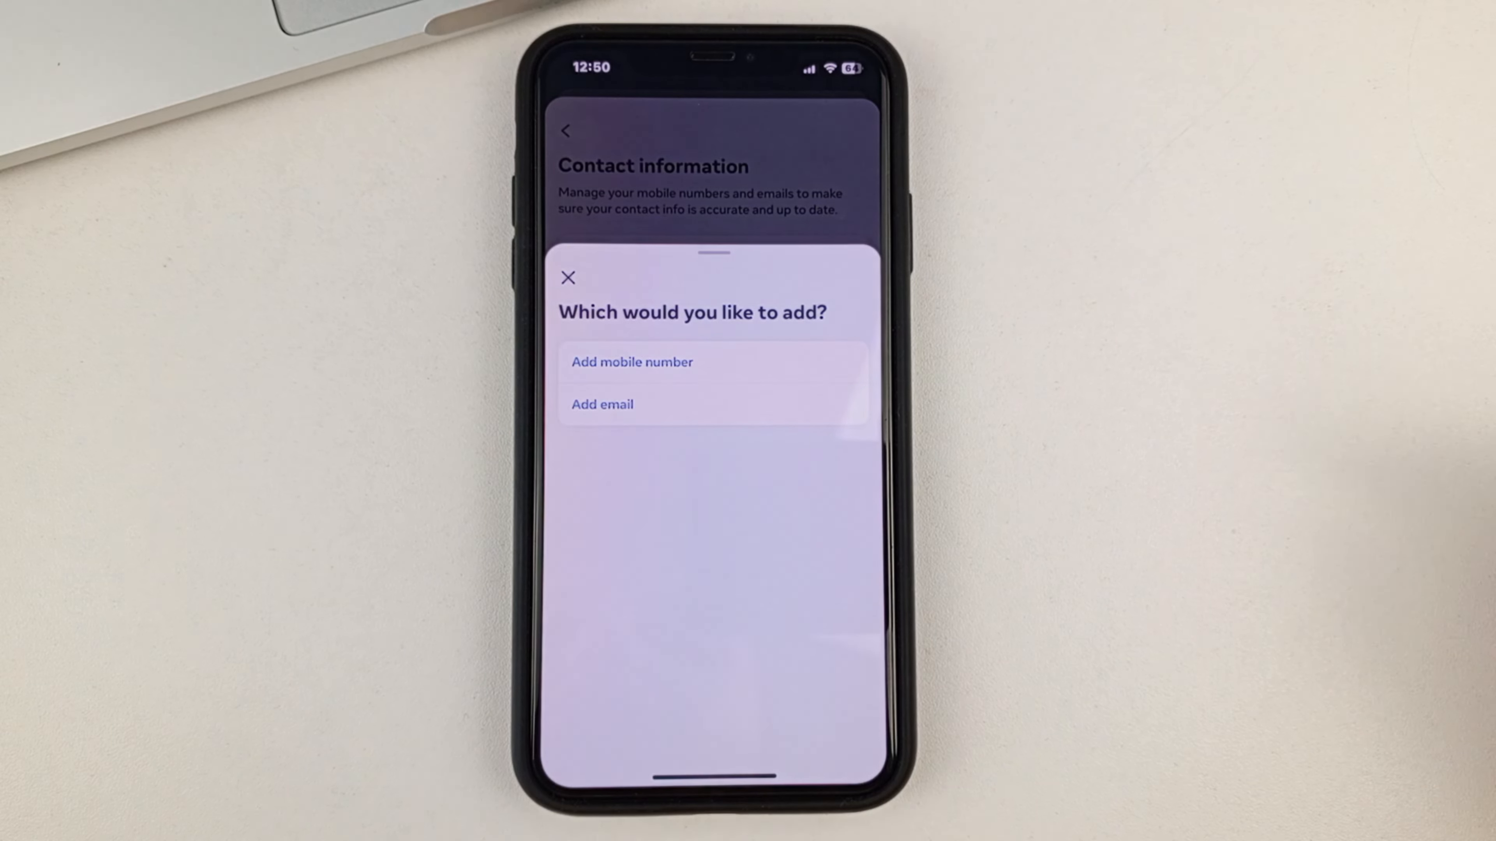
{"action": "left_click", "coordinate": [568, 278]}
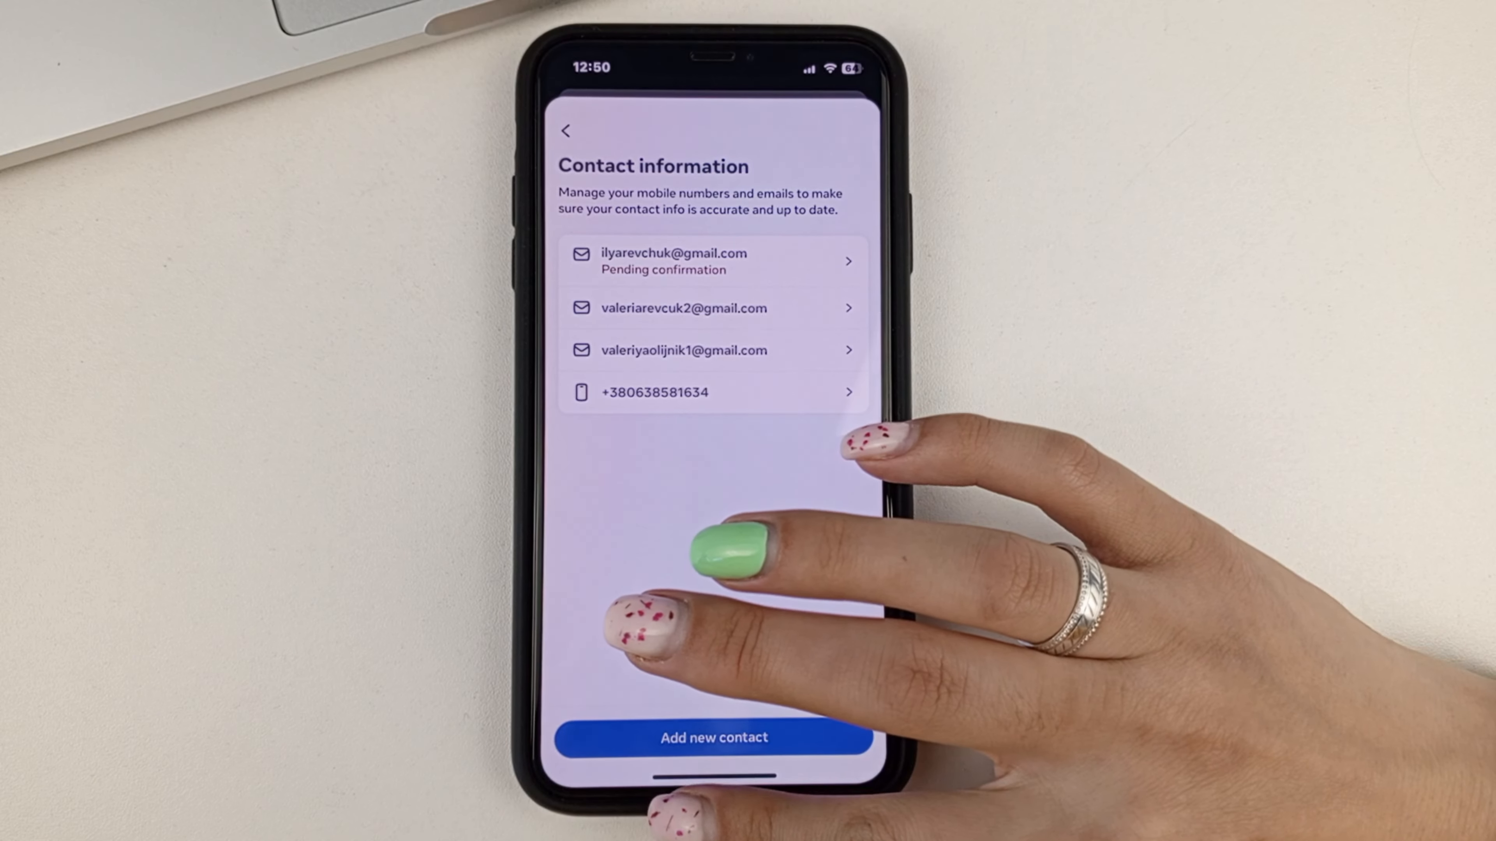